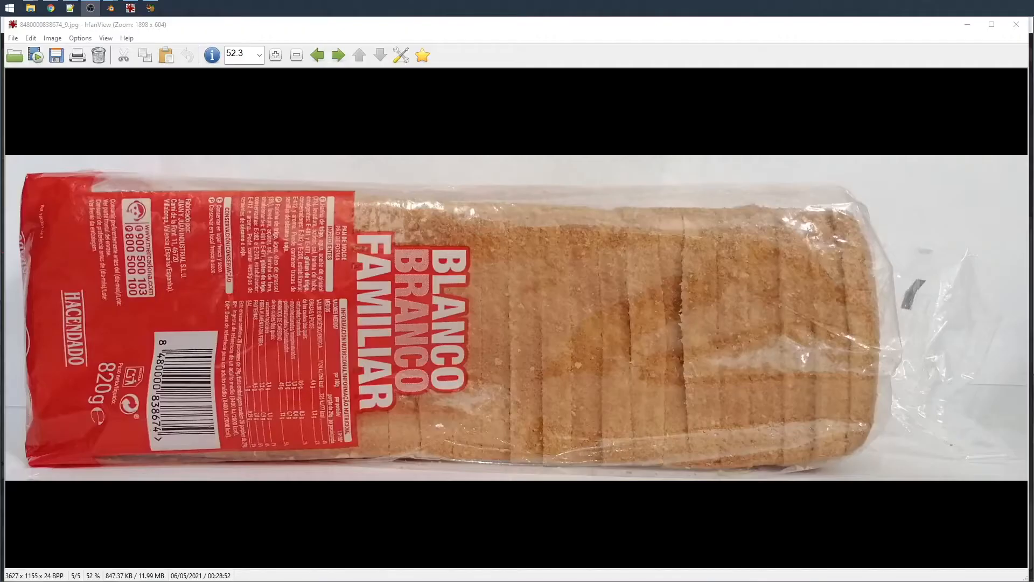
Flip back four photos through the bread loaf views to the folder's second image.
left_click(317, 55)
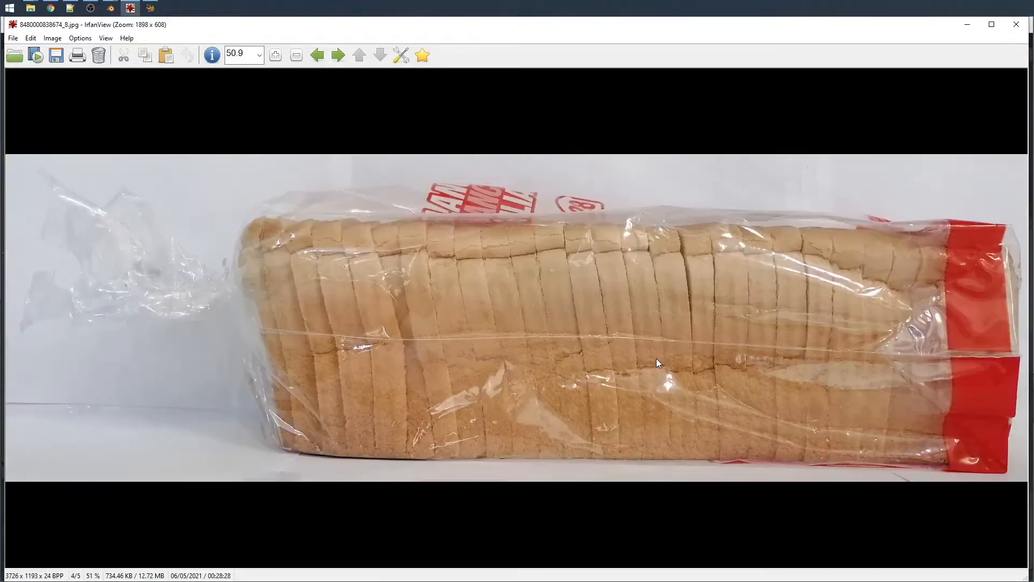
left_click(316, 55)
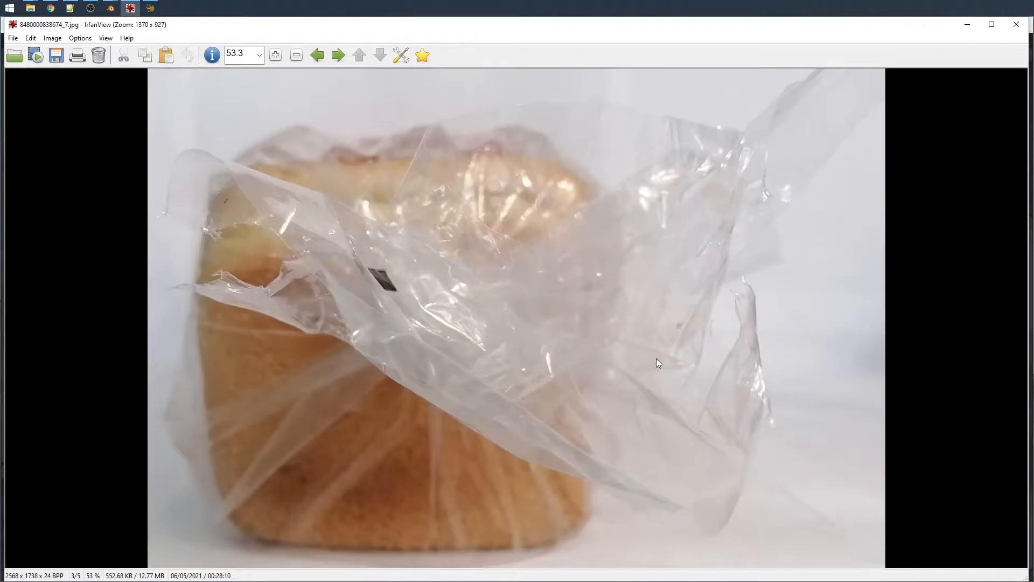
left_click(317, 55)
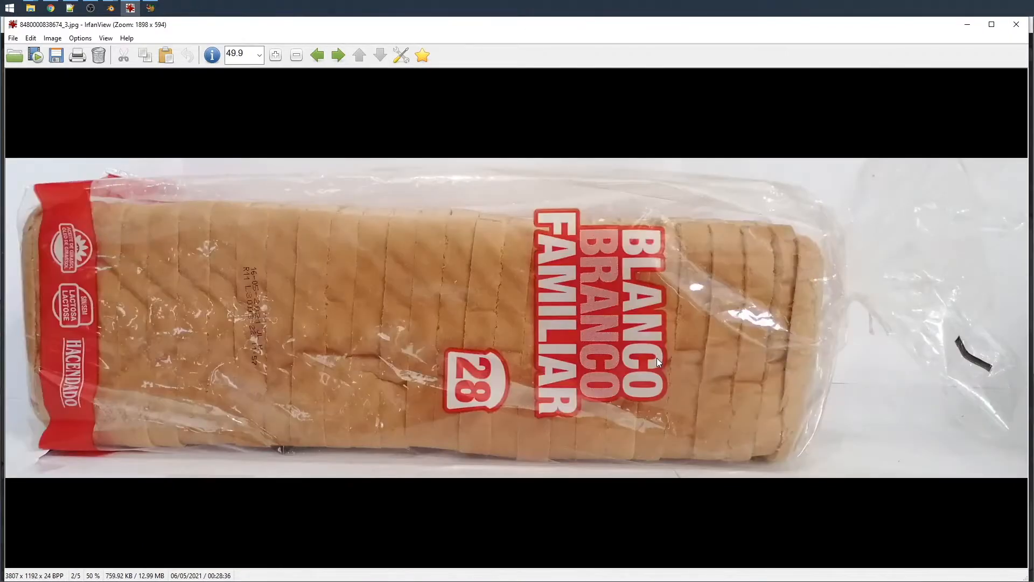
left_click(317, 55)
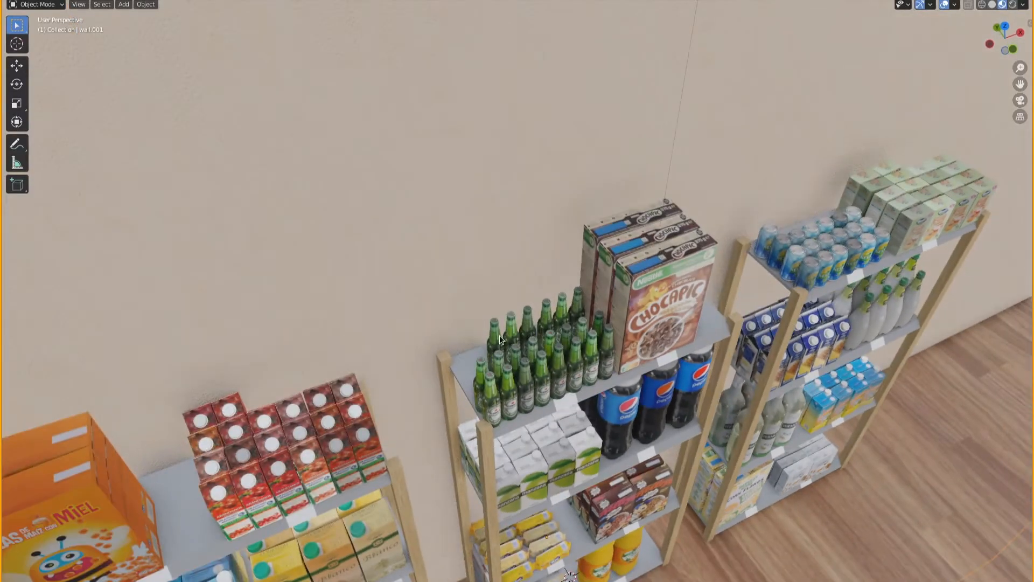
Show the stocked supermarket shelves with bottles, cereal boxes and cartons in the 3D viewport.
left_click(507, 330)
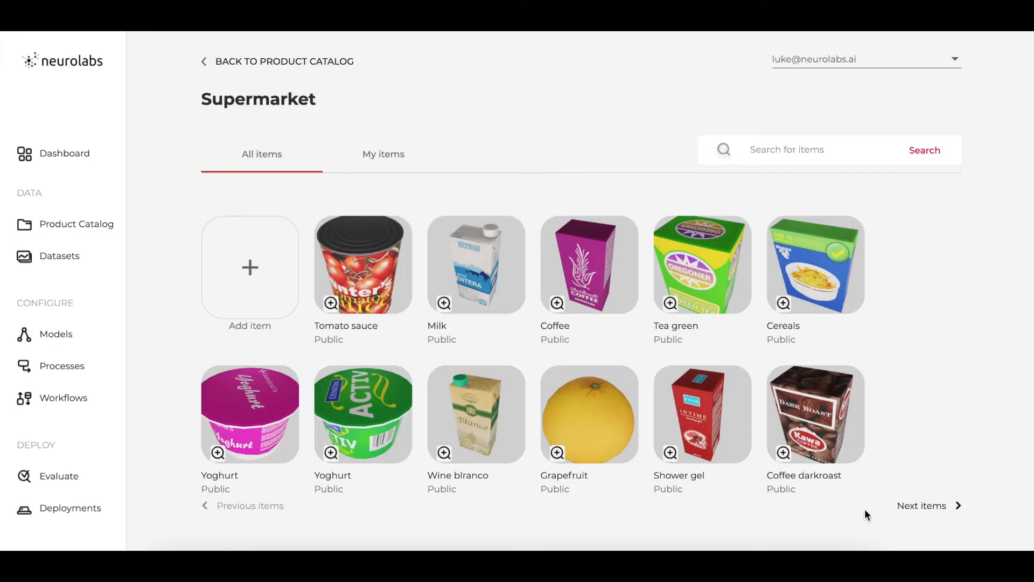
Advance three catalog pages to the one with Yoghurt, Muesli, Wine and Biscuits.
left_click(921, 505)
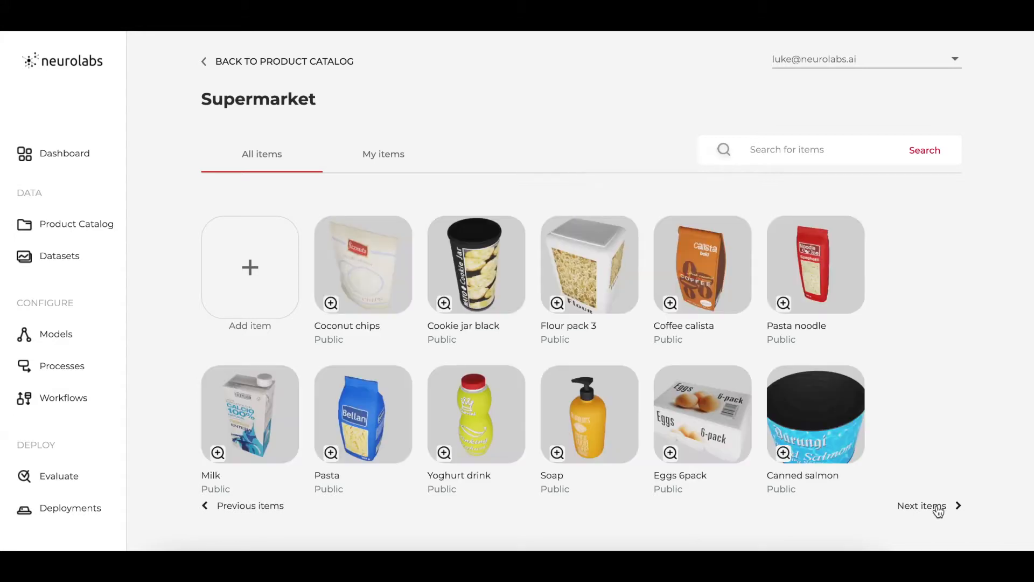
left_click(921, 505)
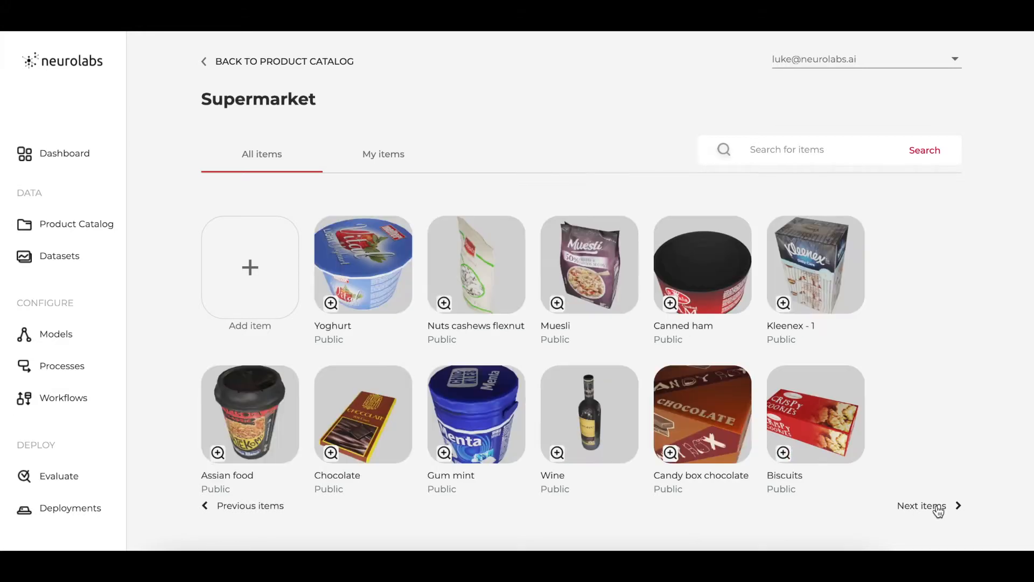
left_click(921, 505)
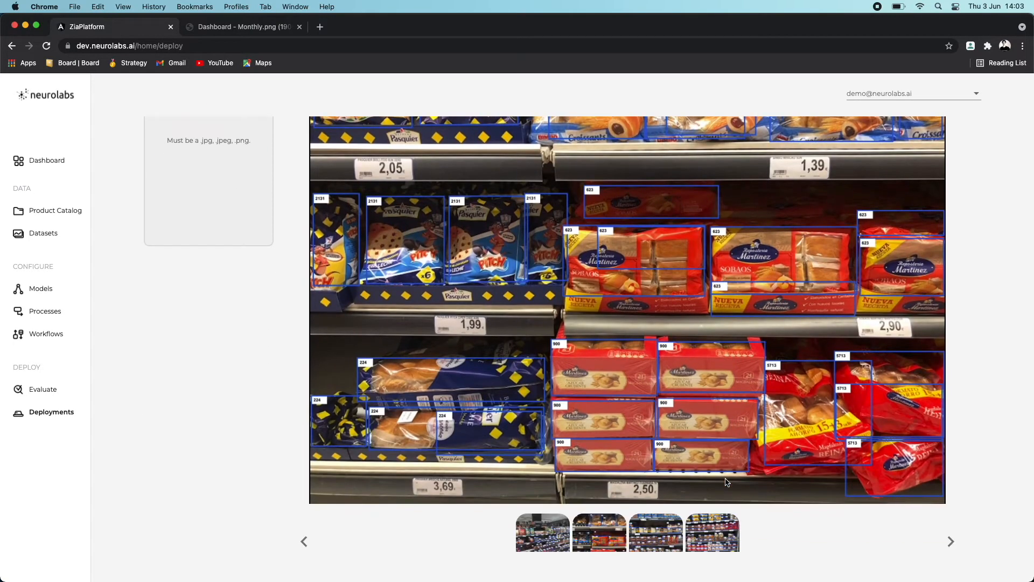
Leave the enlarged detection result and show the Distributor % Empty monthly heatmap.
left_click(950, 540)
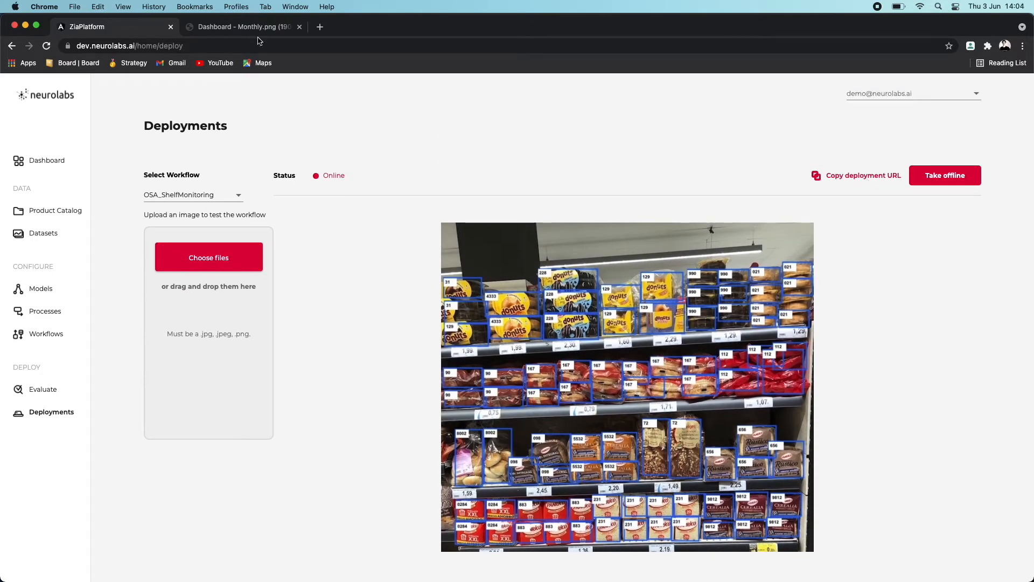
left_click(242, 26)
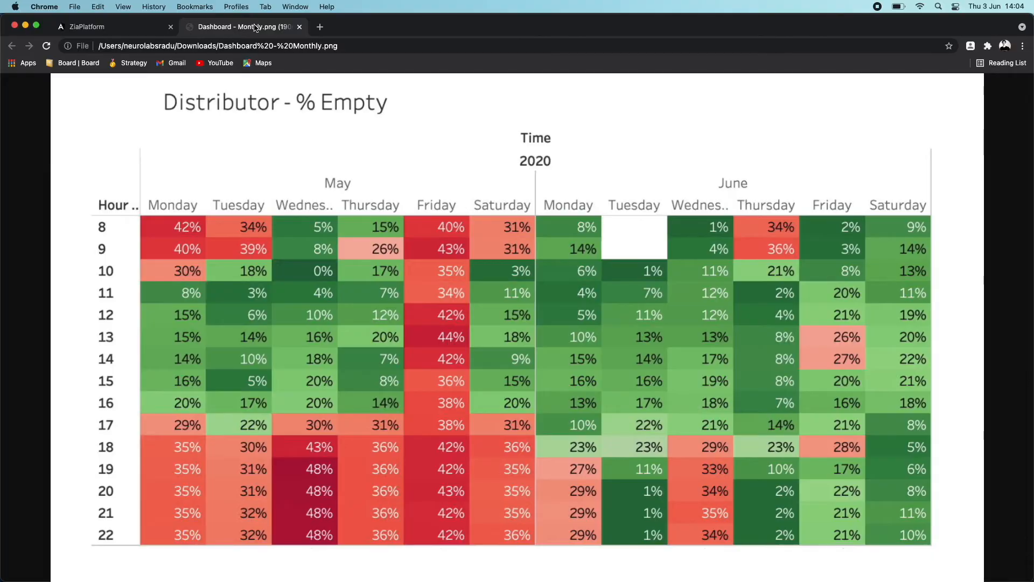